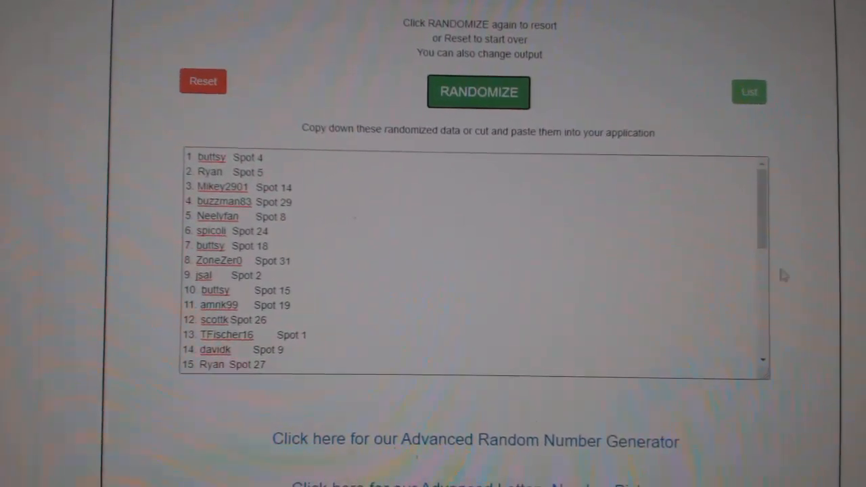
- Randomize the NHL team list and select the output results for copying
click(479, 92)
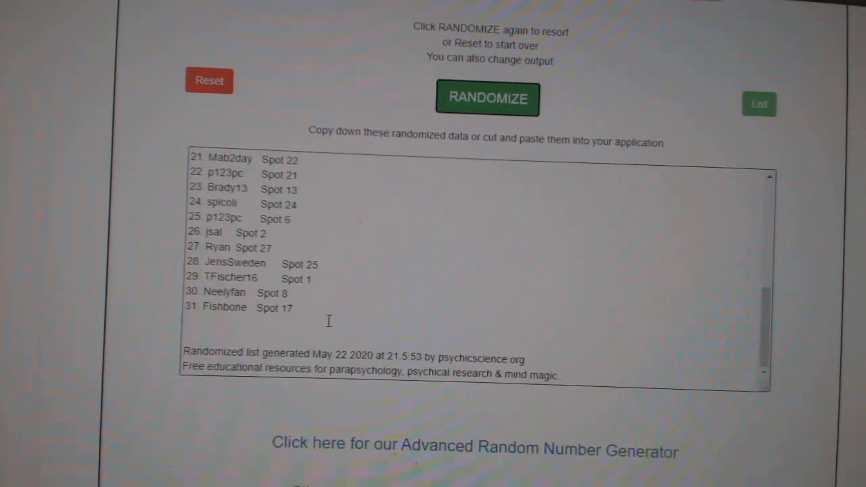
click(487, 97)
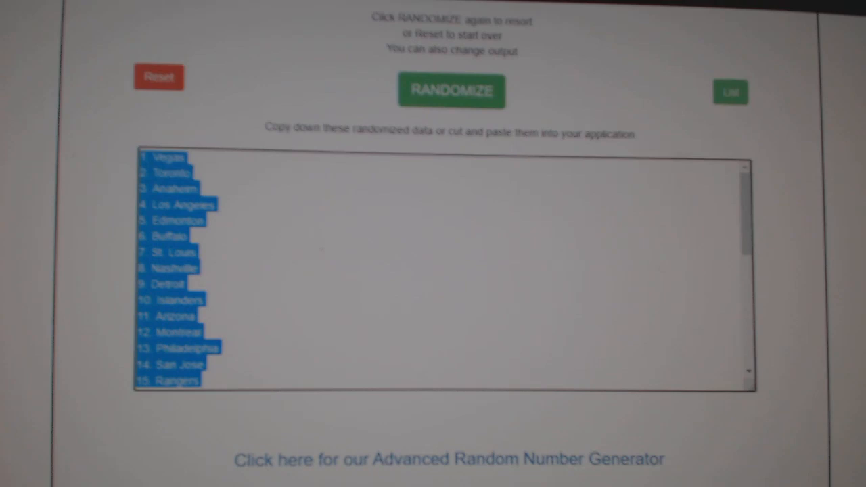
click(452, 91)
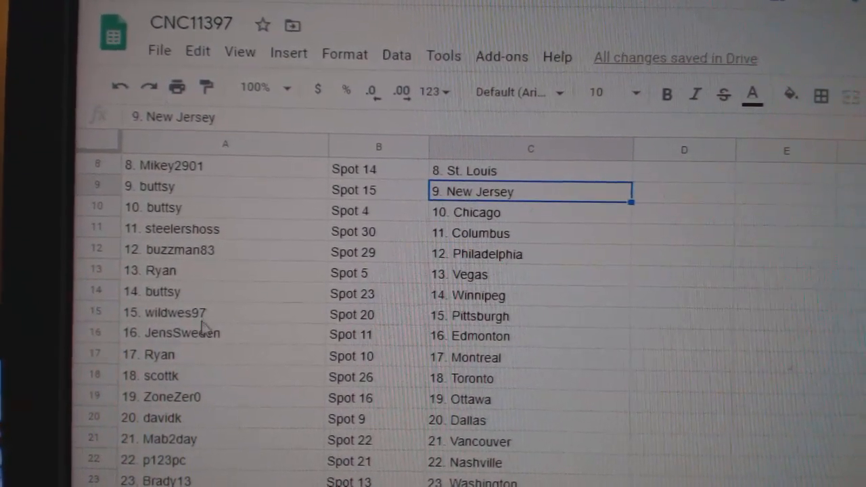
- Scroll the CNC11397 sheet to review names, spots and teams through row 31
scroll(down, 3)
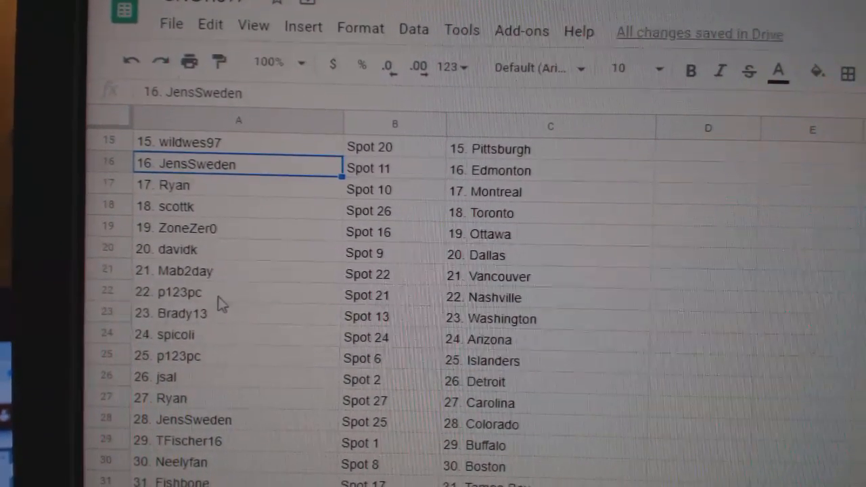
scroll(down, 3)
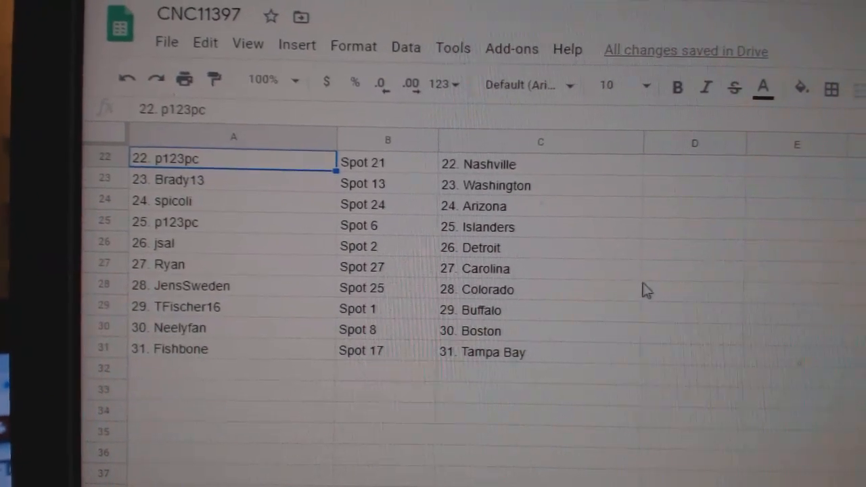